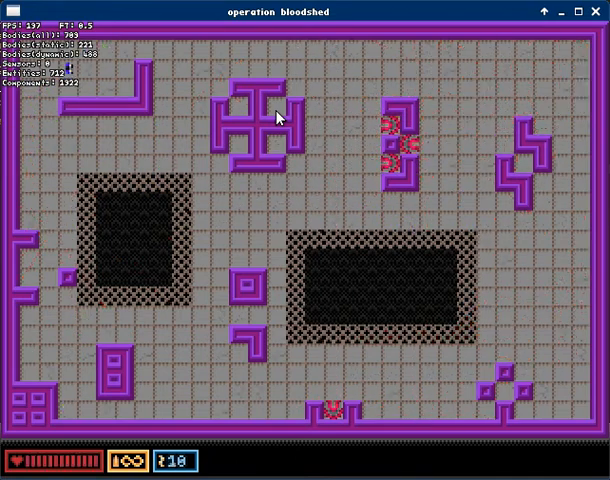
mouse_move(498, 349)
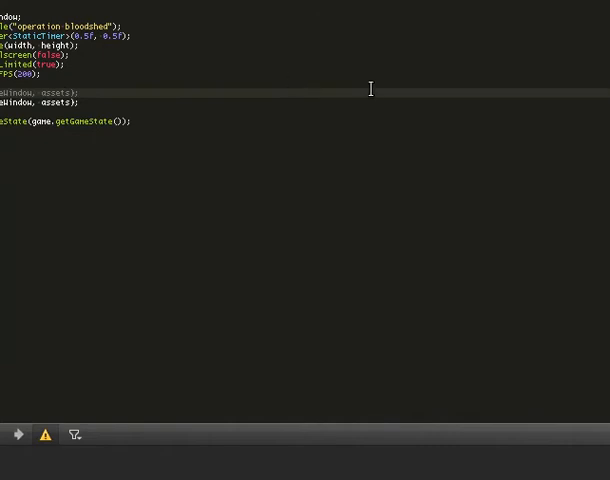
mouse_move(318, 25)
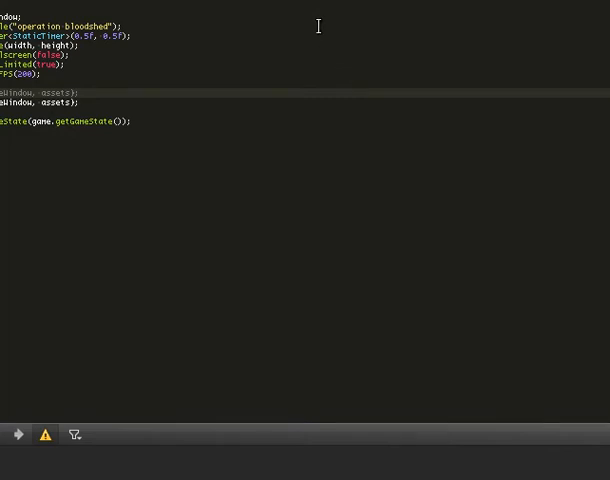
mouse_move(333, 55)
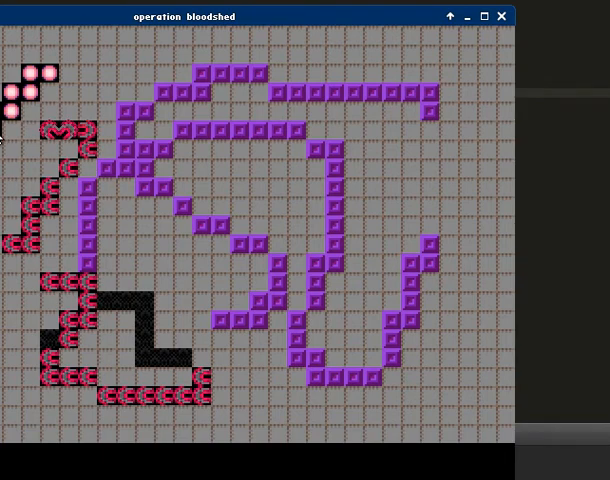
Remove the middle purple wall blocks and place a pink orb tile there
click(290, 215)
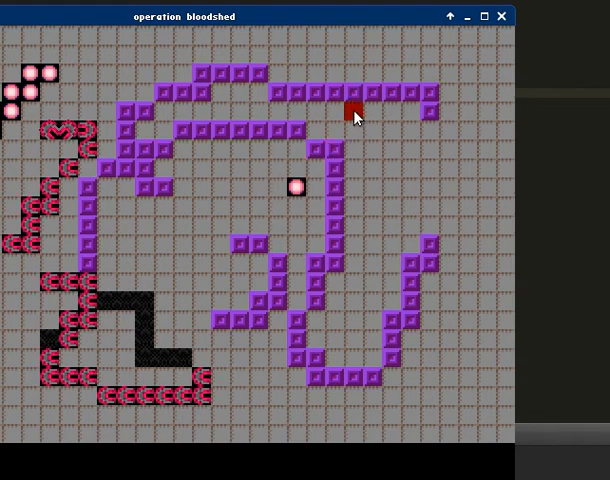
mouse_move(297, 187)
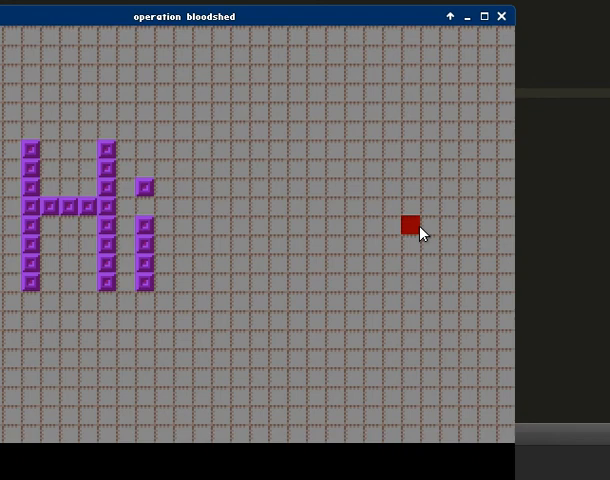
Reload the saved level so only purple blocks spelling 'Hi' remain
click(411, 225)
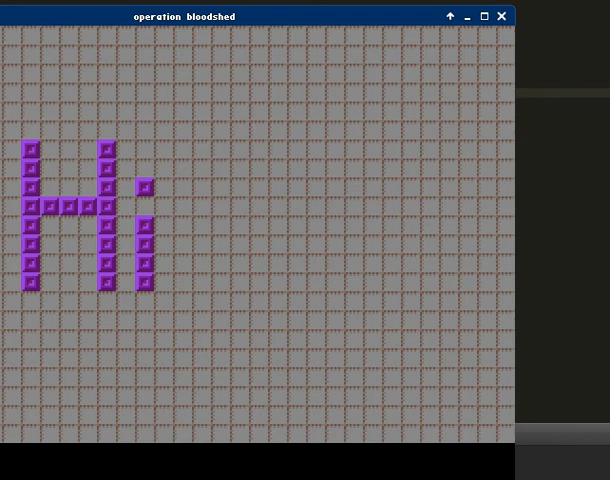